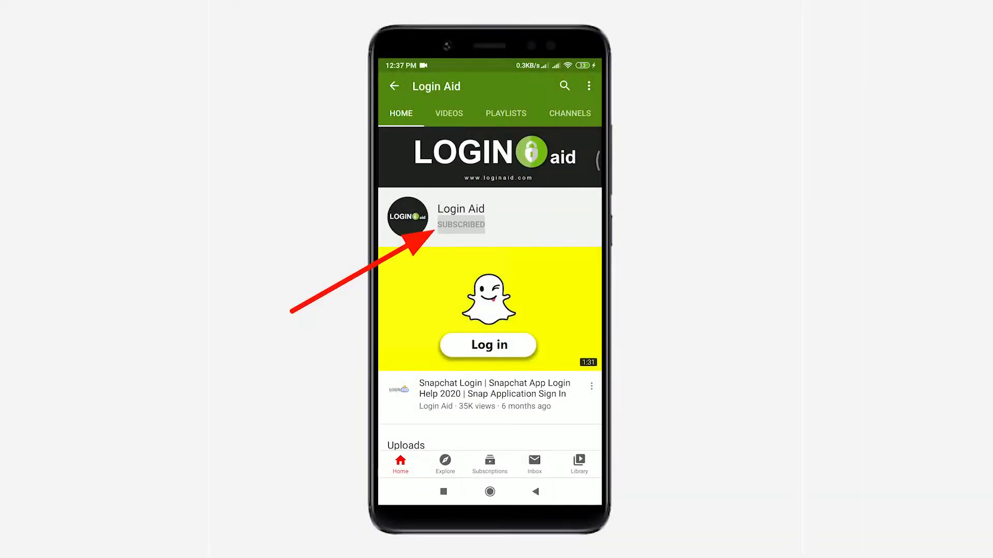
- Subscribe to the Login Aid channel and choose Personalised notifications
click(461, 225)
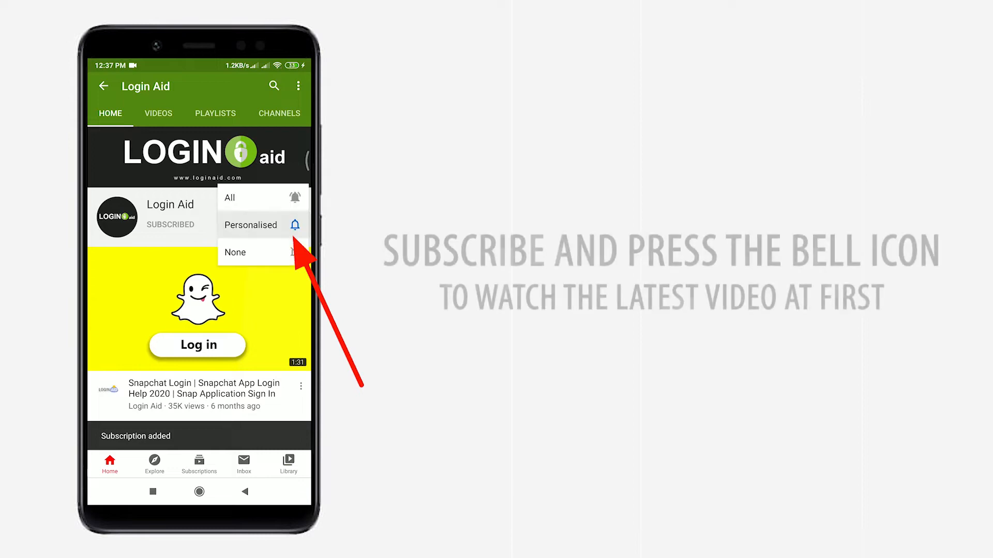
click(229, 197)
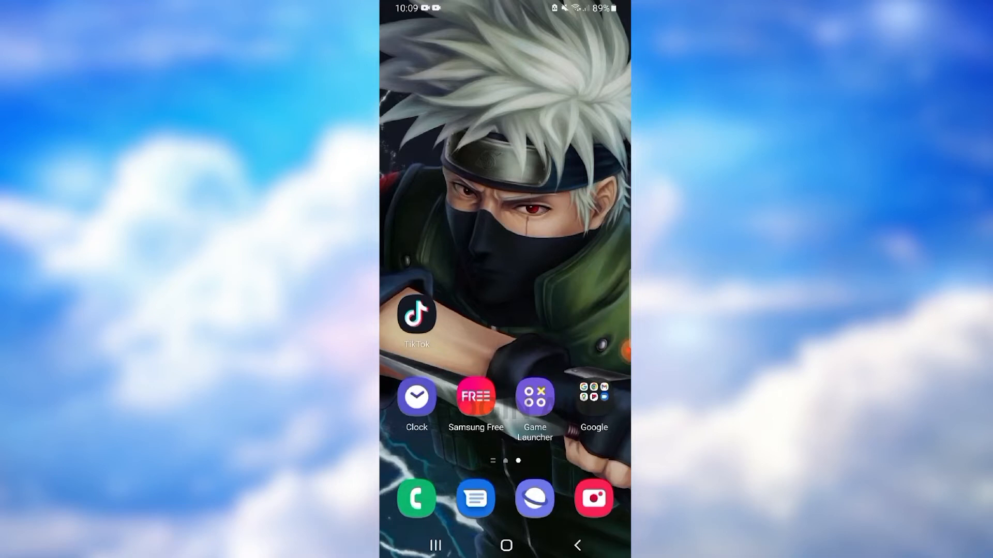
- Launch TikTok and go to the account's own profile page
click(417, 315)
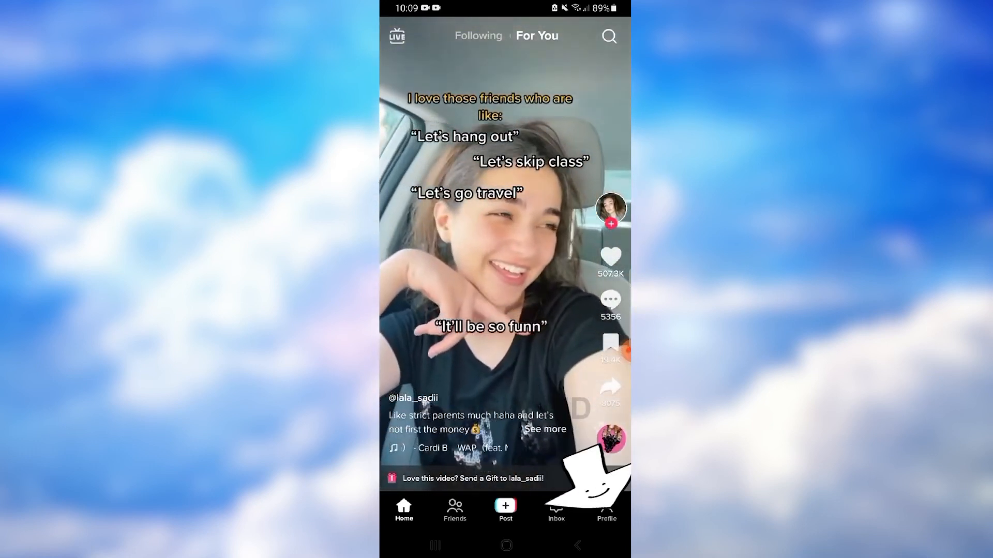
click(605, 510)
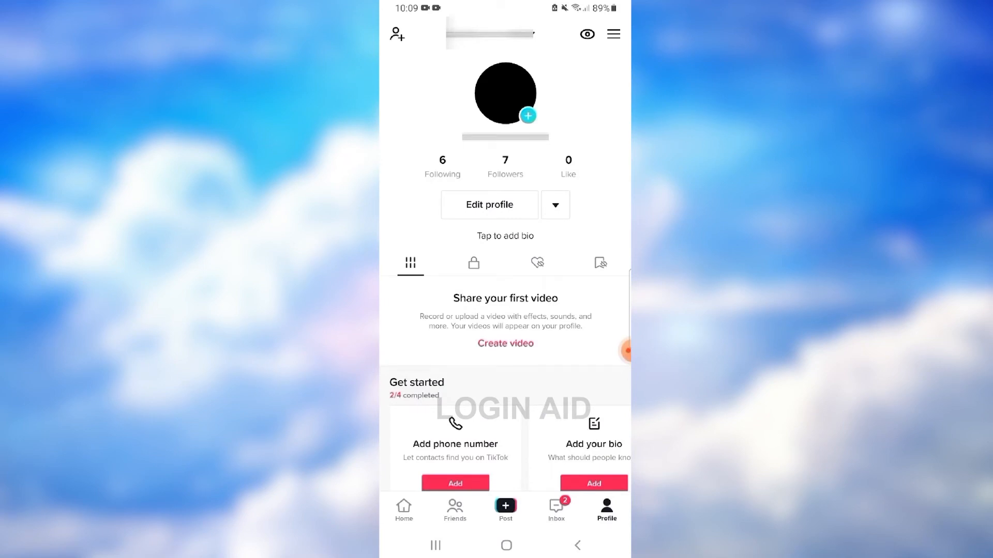
- Reach the Manage account screen through Settings and privacy
click(611, 33)
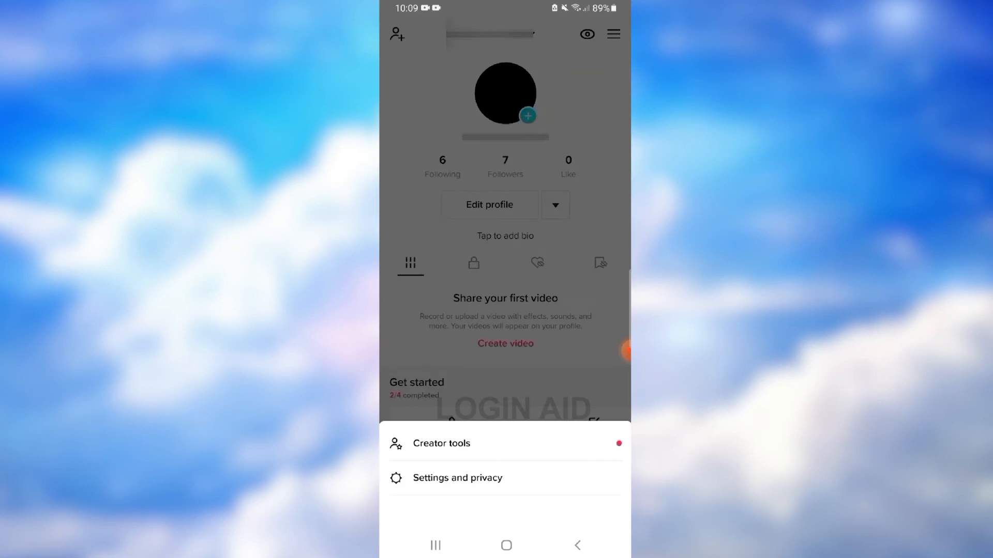
click(457, 477)
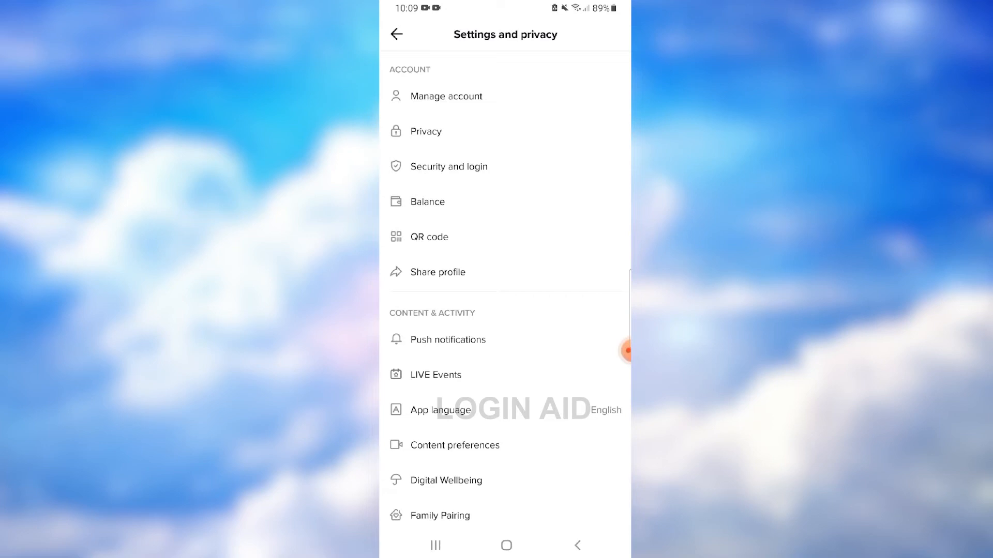
click(445, 96)
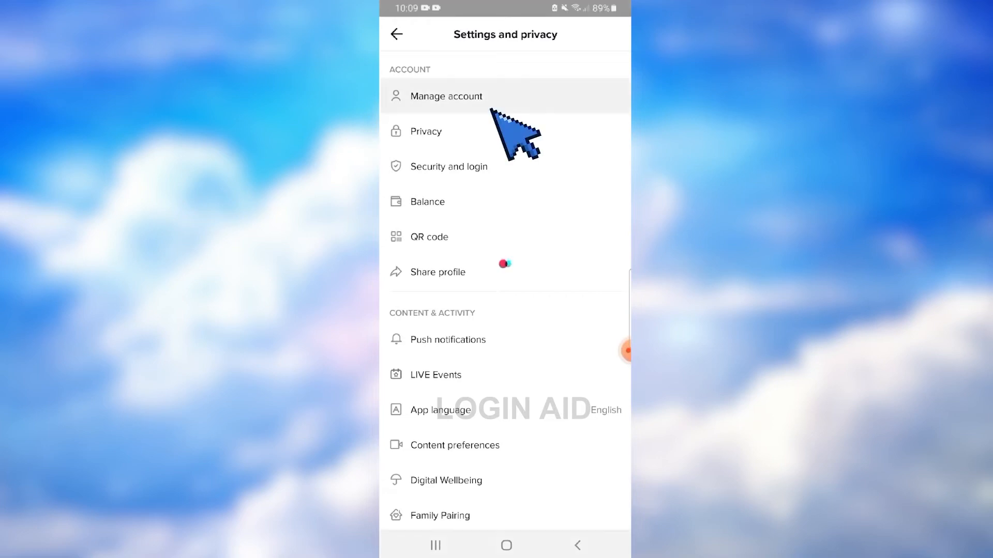
click(445, 95)
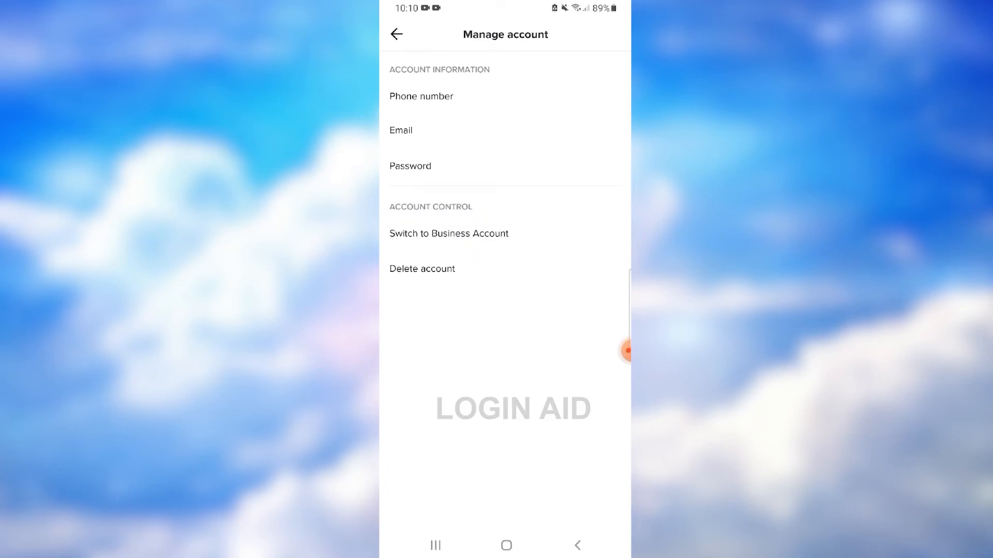
- Begin switching to a Business Account and continue past the benefits overview to the category list
click(448, 233)
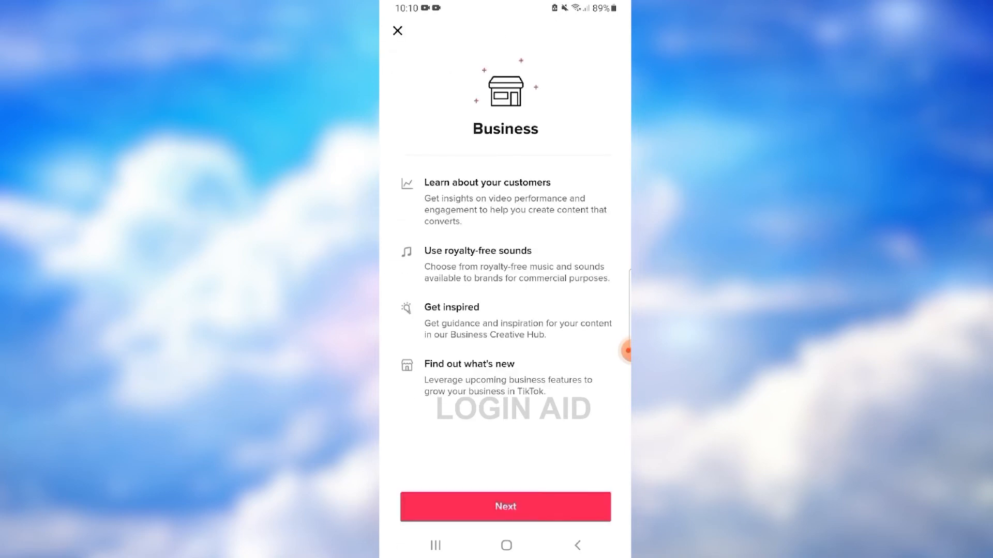
click(504, 507)
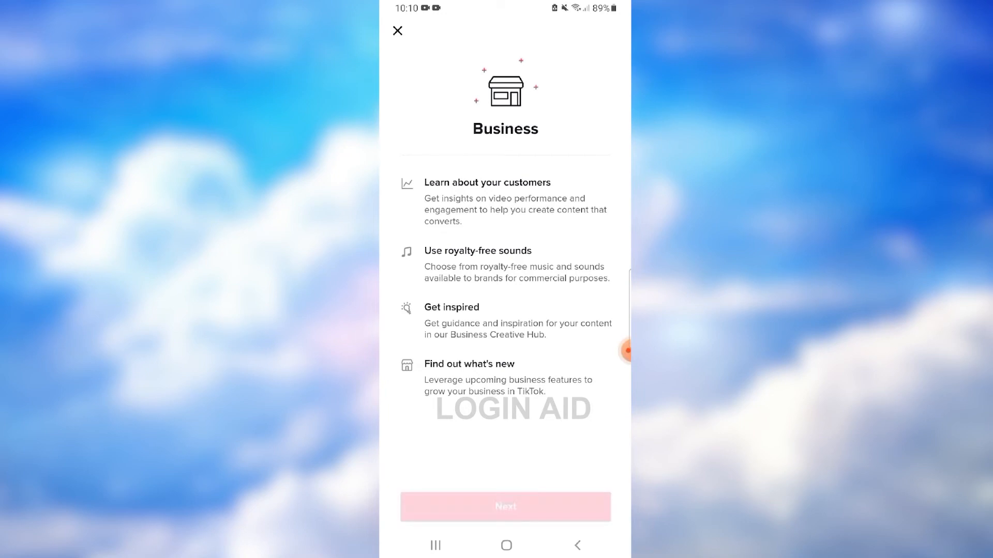
click(504, 507)
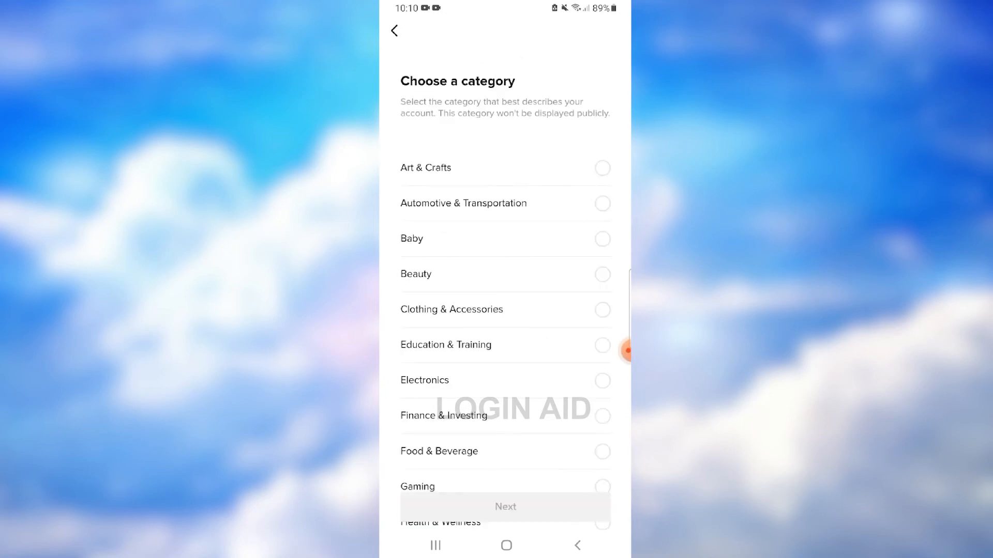
- Choose Finance & Investing as the business category, confirm it and skip the welcome dialog
scroll(down, 3)
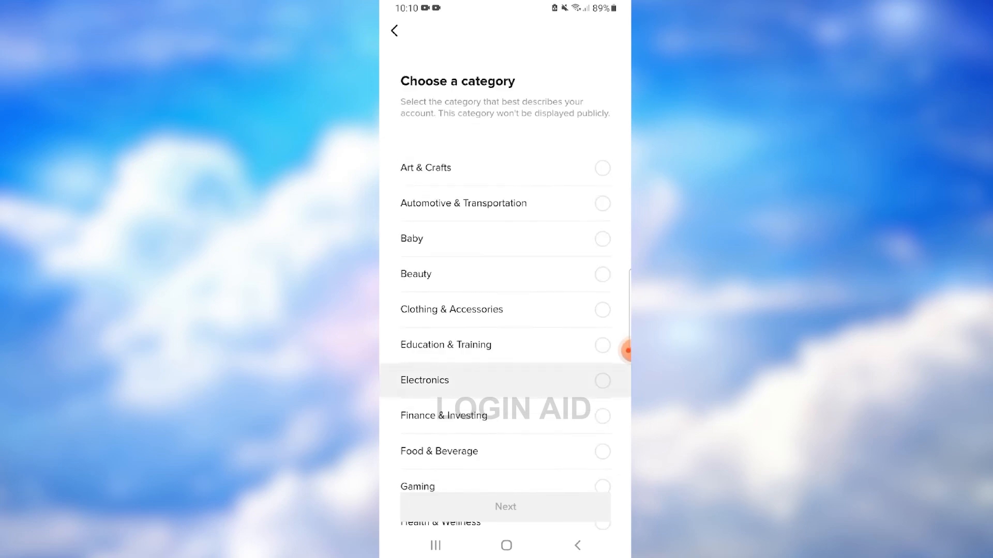
click(600, 416)
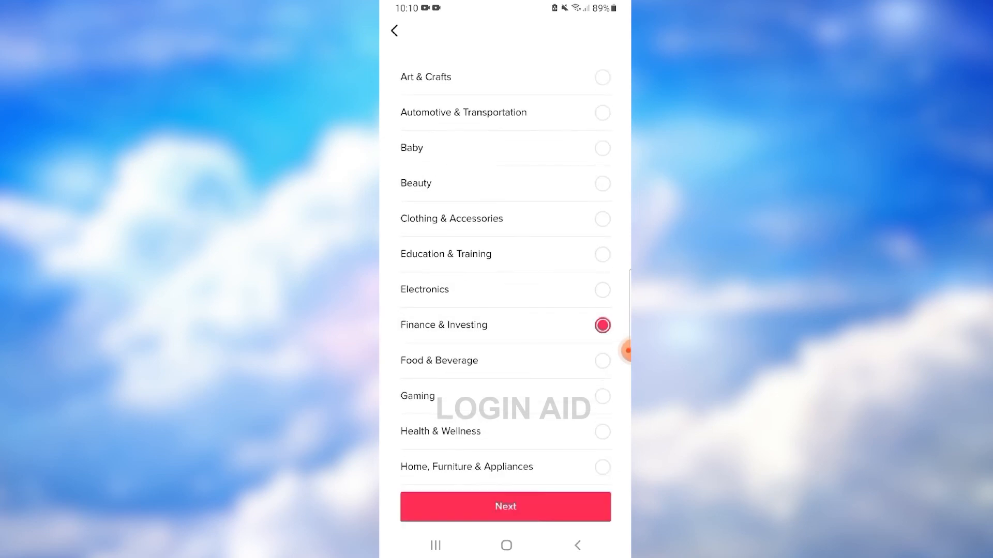
click(505, 506)
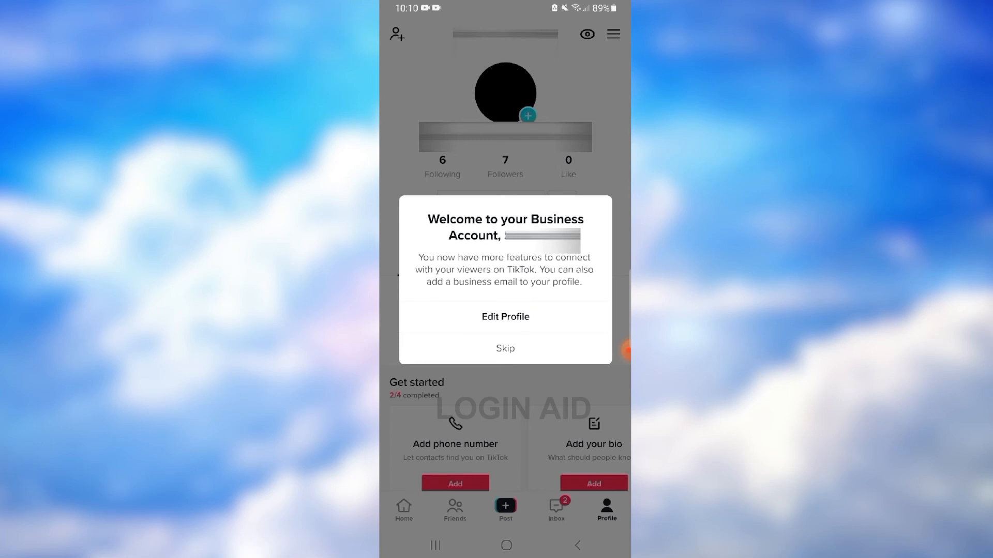
click(505, 348)
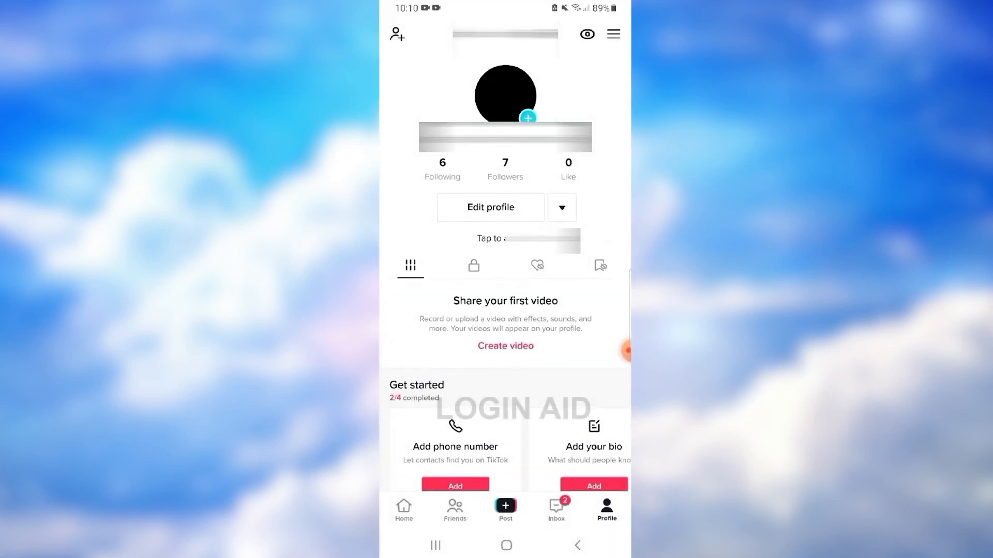